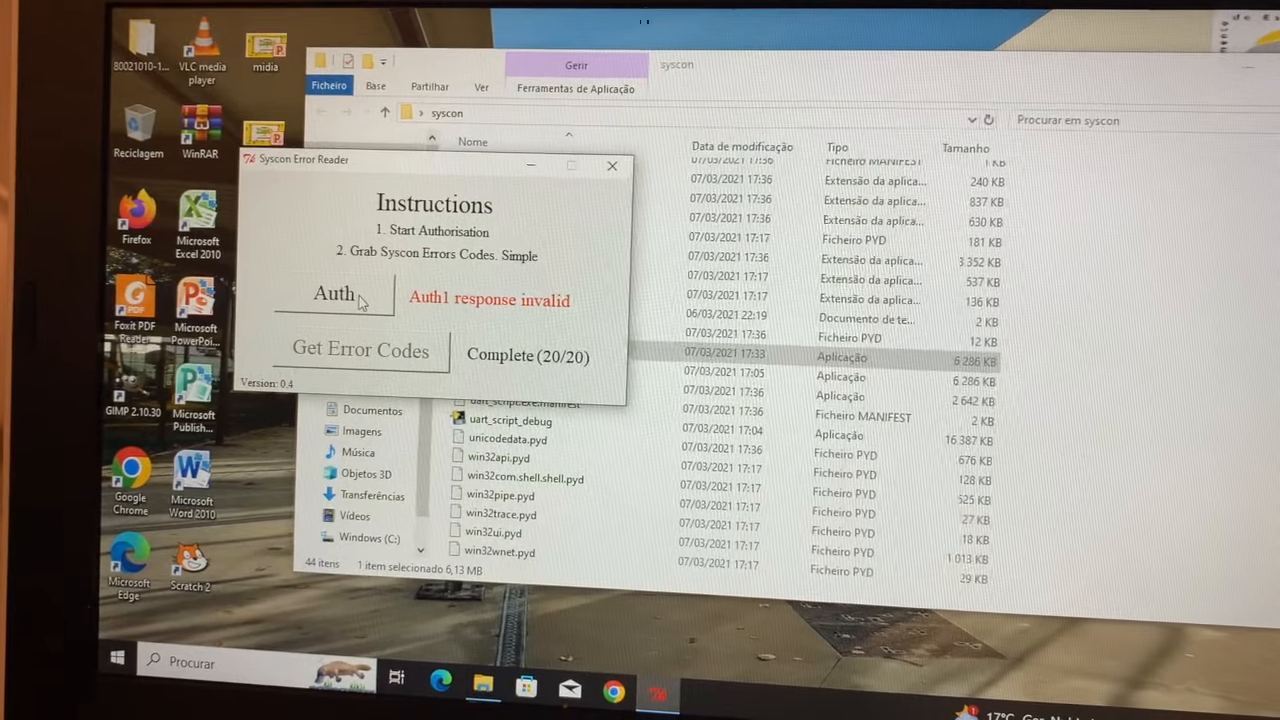
Retry Auth through the repeated 'Auth1 response invalid' results until 'Auth Successful' appears.
left_click(360, 350)
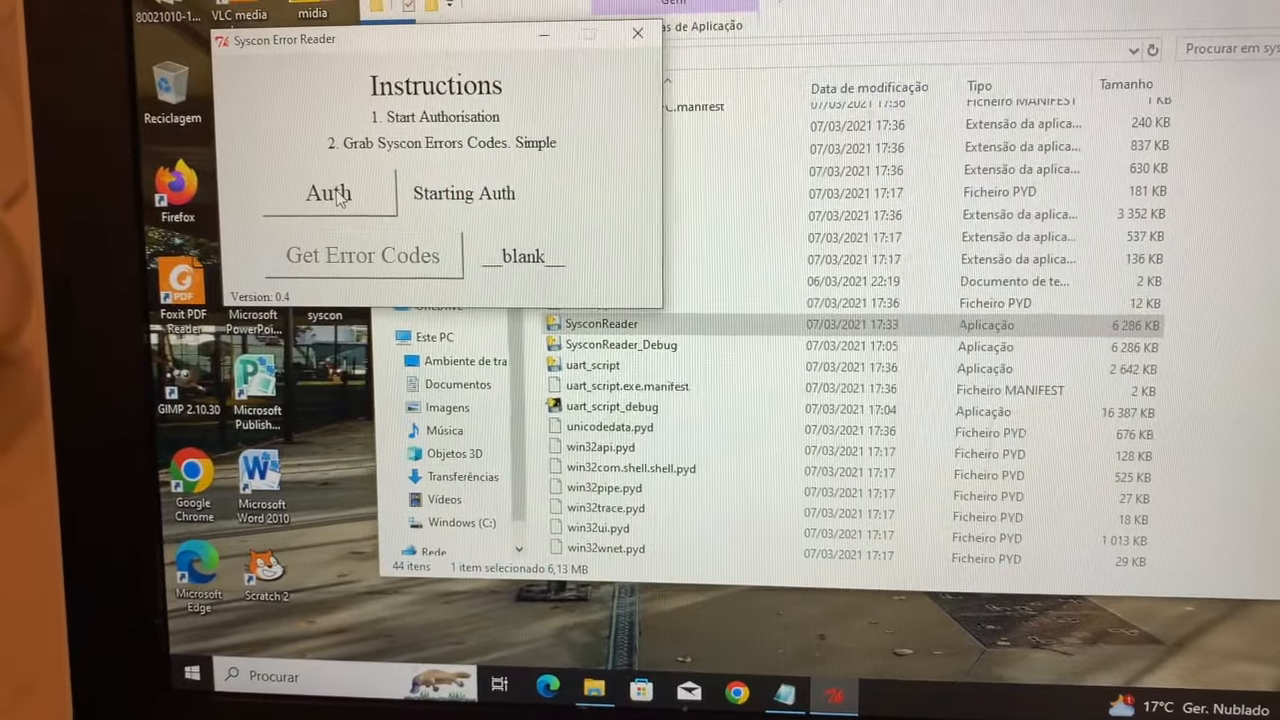
left_click(328, 196)
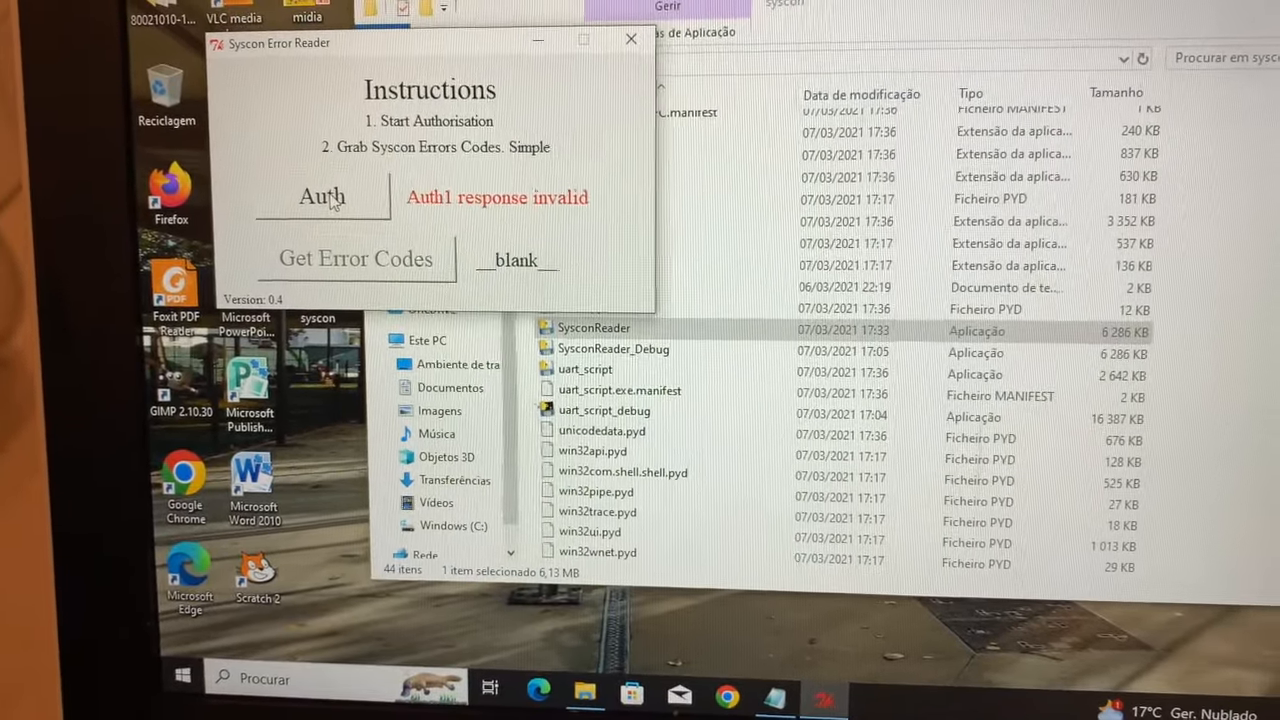
left_click(322, 196)
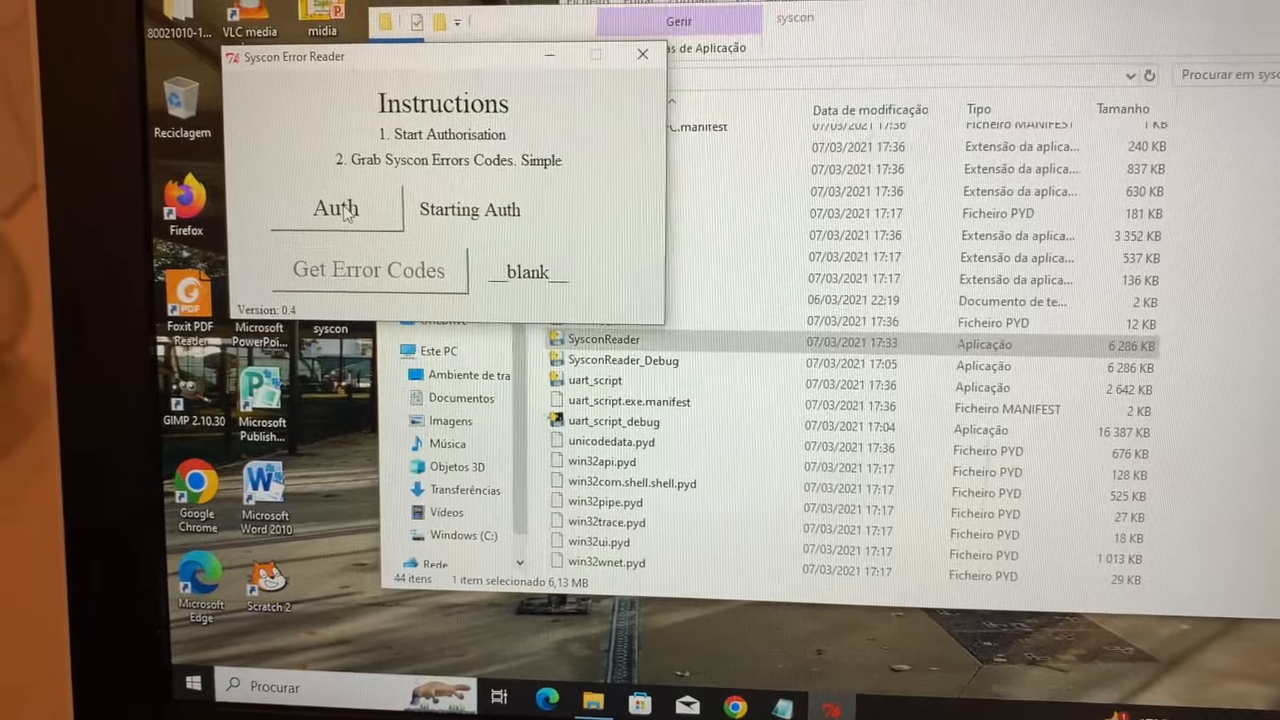
left_click(336, 210)
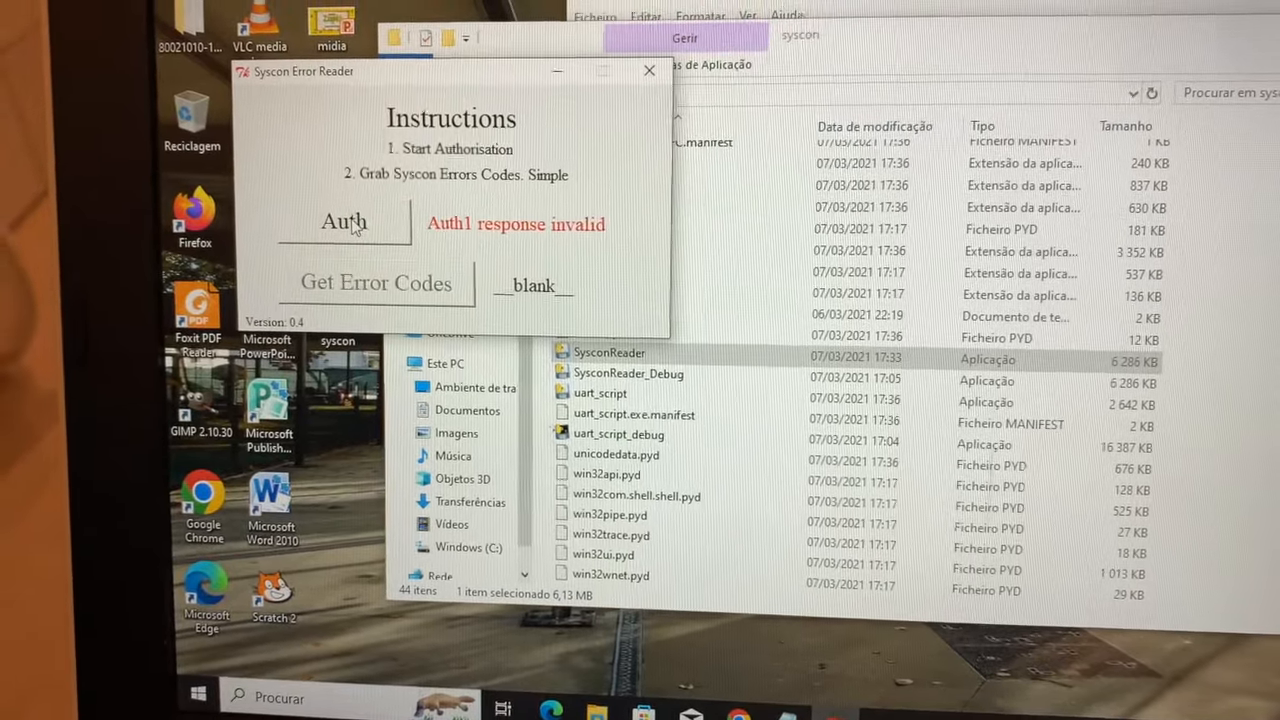
left_click(344, 220)
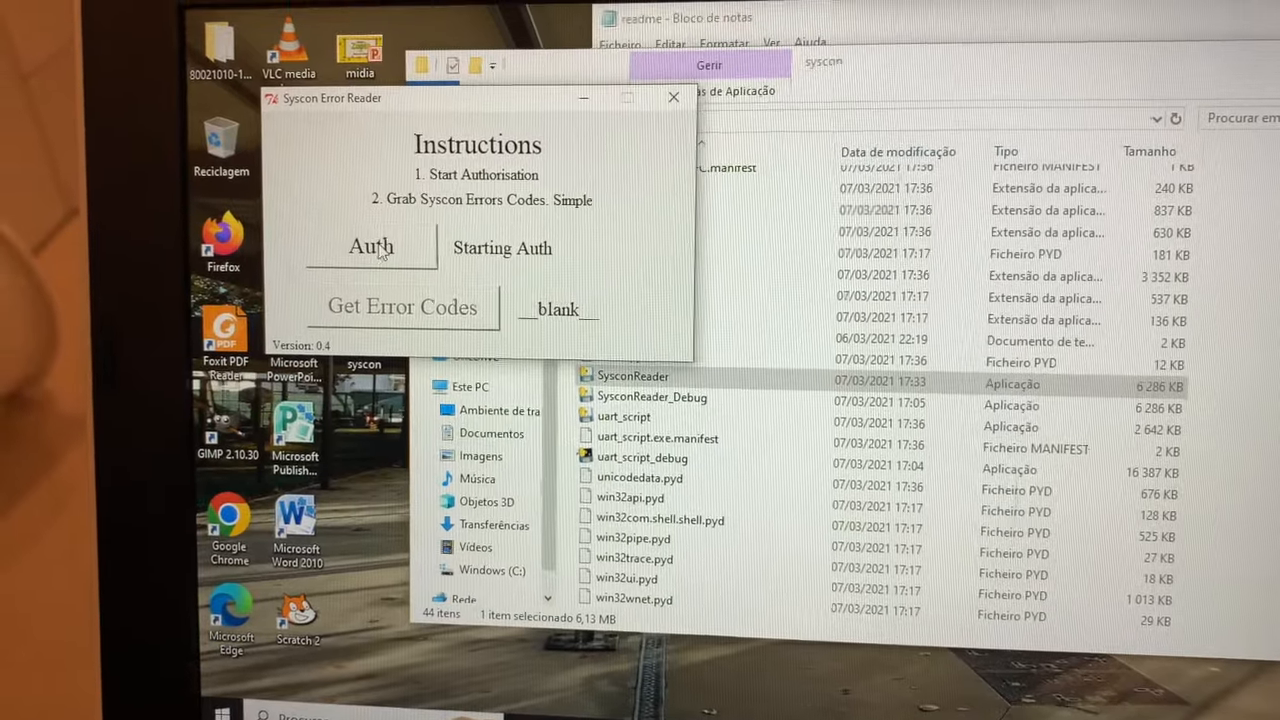
left_click(372, 248)
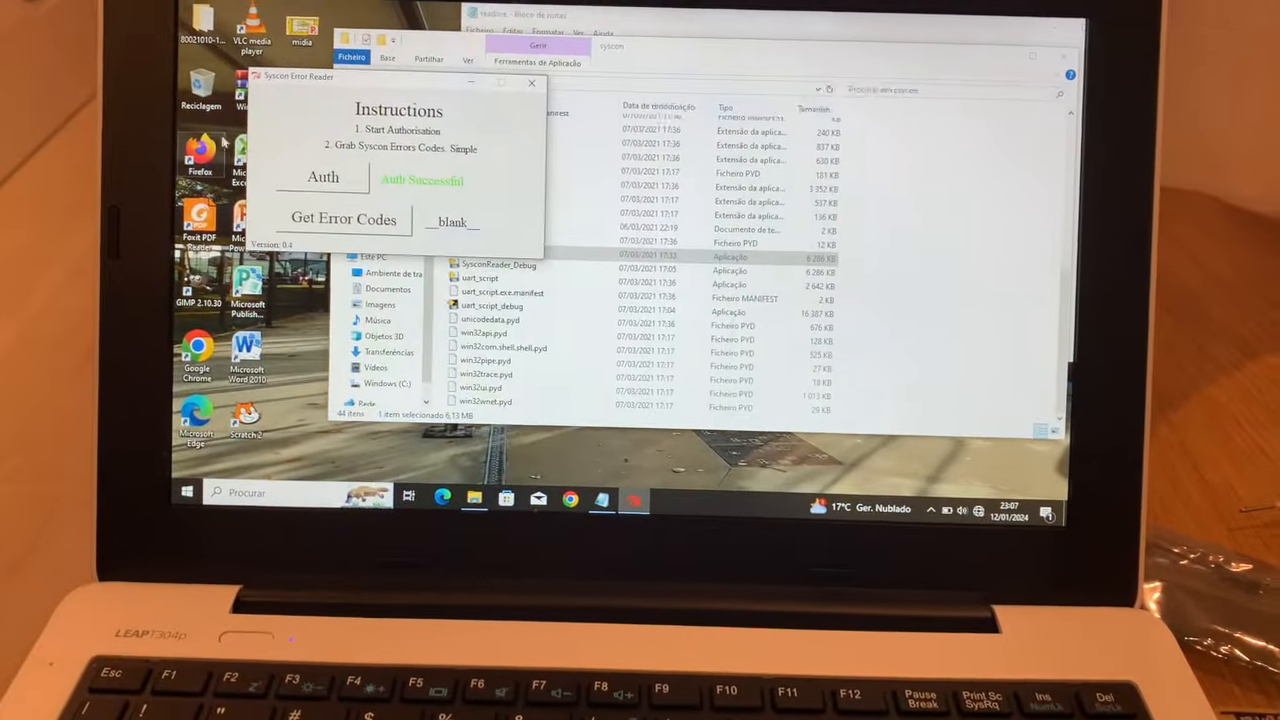
Run Get Error Codes to grab 20/20 and list ERR 00 through ERR 19 in the errorcodes Notepad file.
left_click(344, 218)
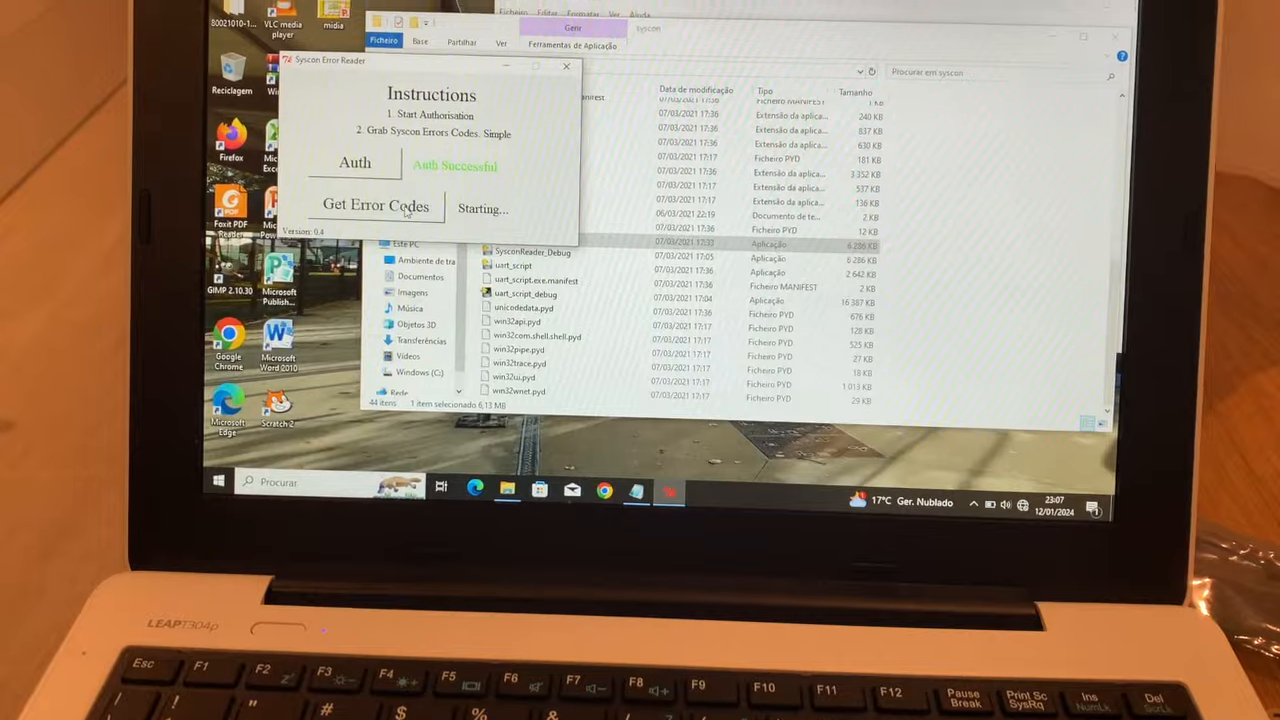
left_click(376, 204)
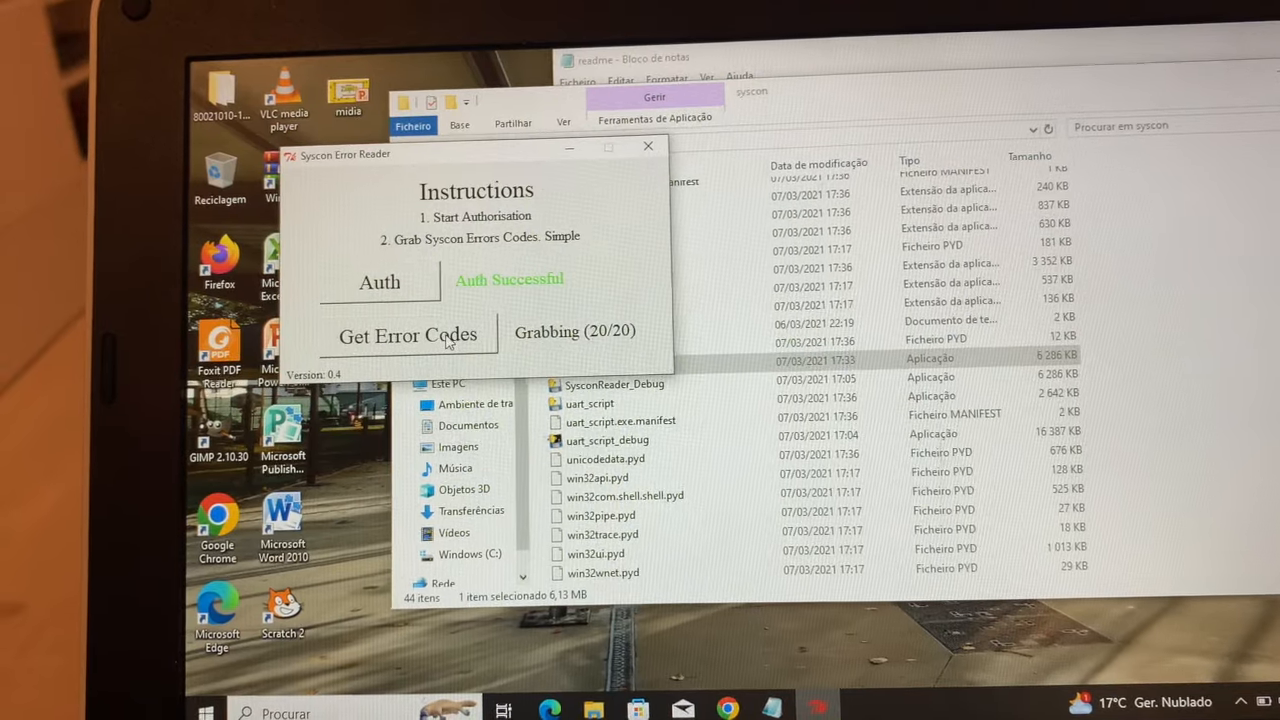
left_click(408, 334)
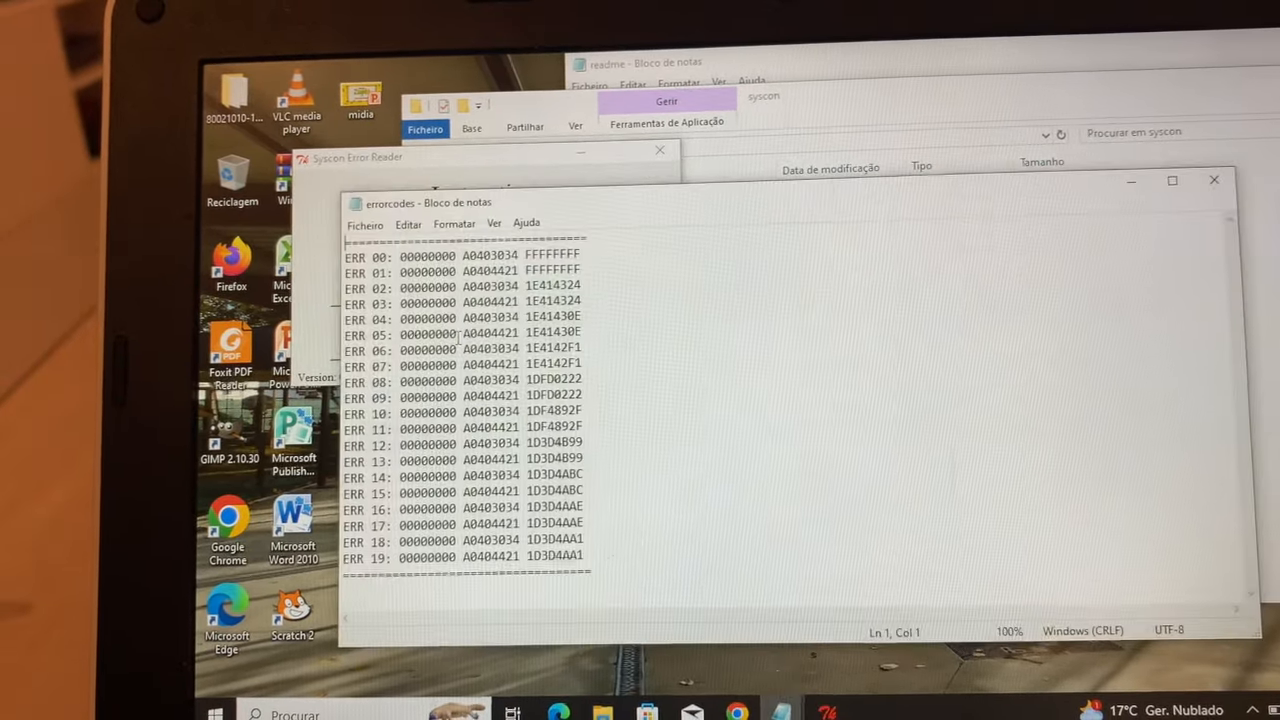